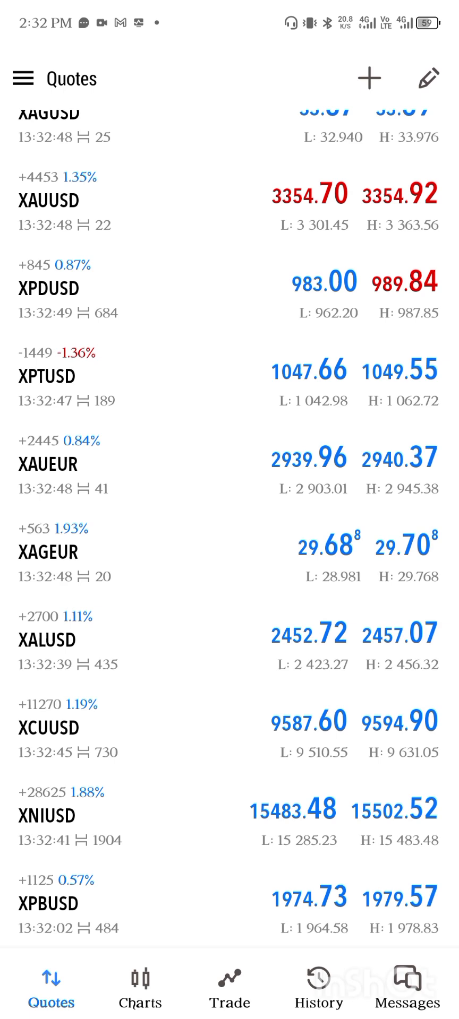
Step: View the XAGUSD silver chart, return to the quotes list, and exit to the home screen
click(140, 987)
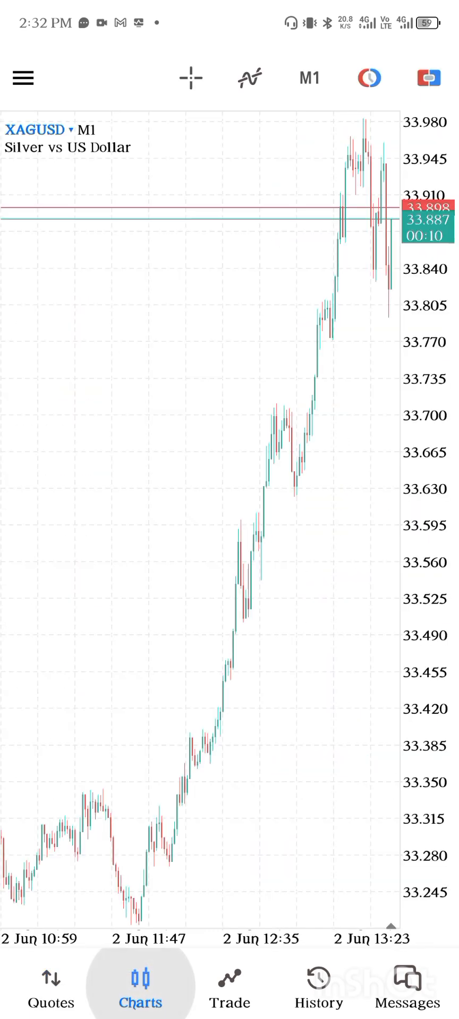
click(50, 981)
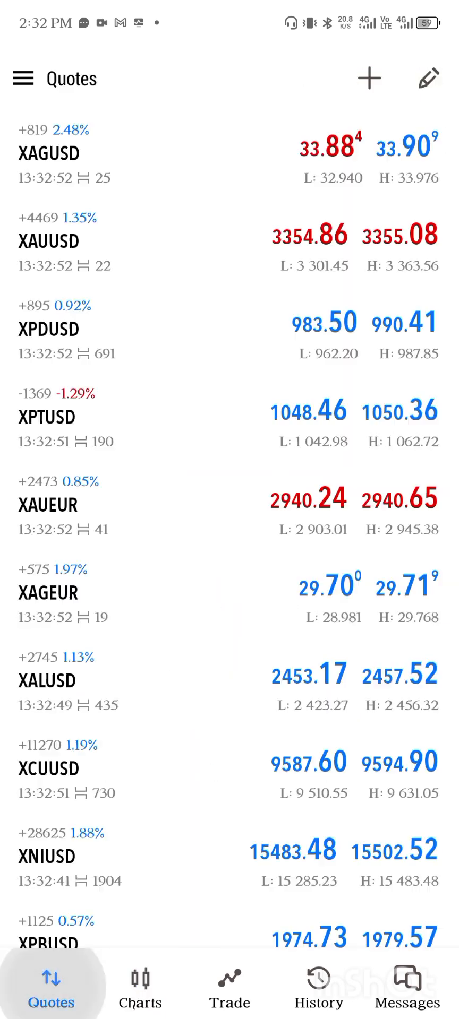
click(229, 984)
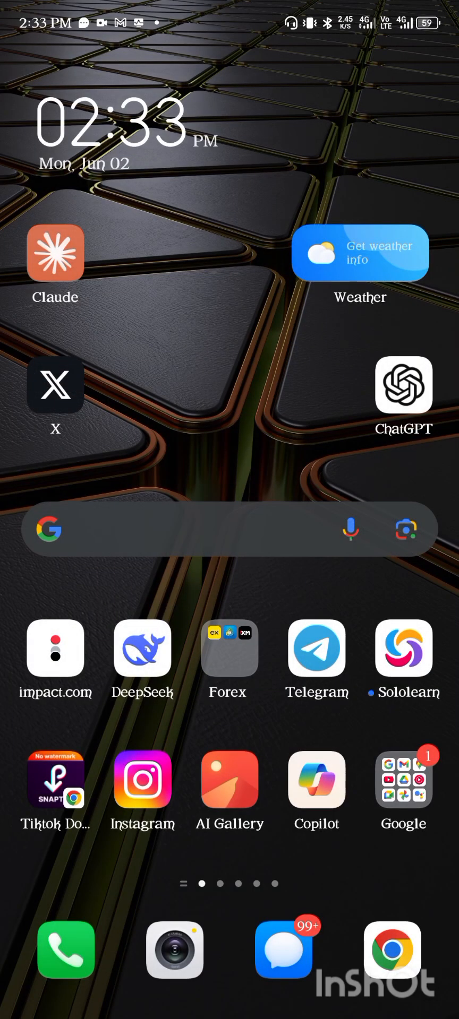
Step: From the Forex folder, open MetaTrader 5's Storage & cache page showing 127 MB total
click(226, 649)
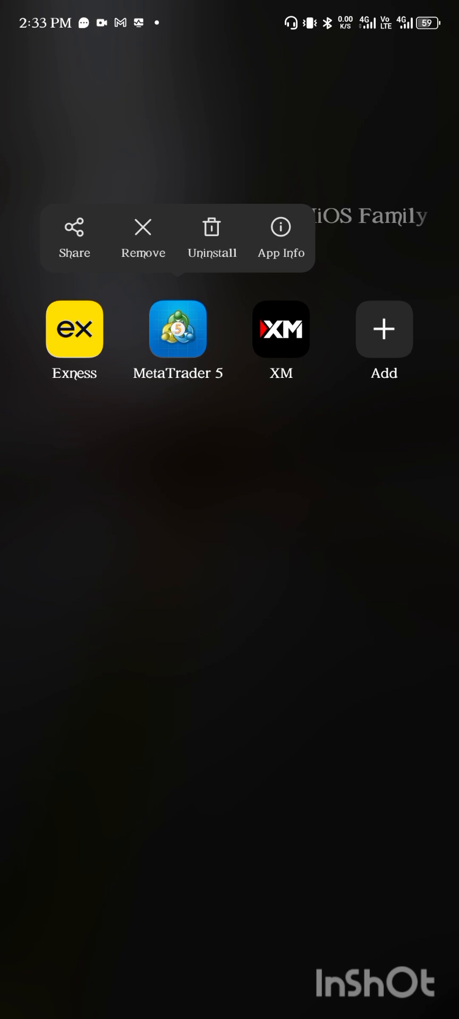
click(281, 236)
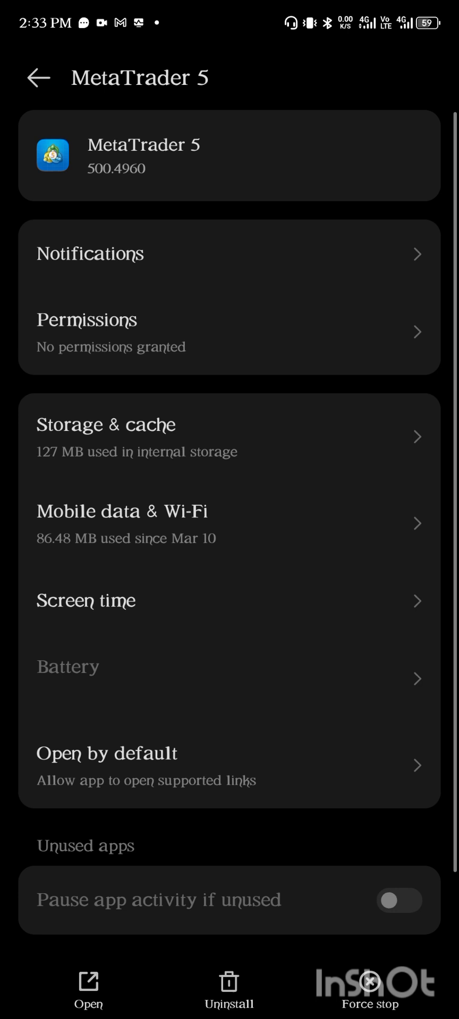
click(398, 900)
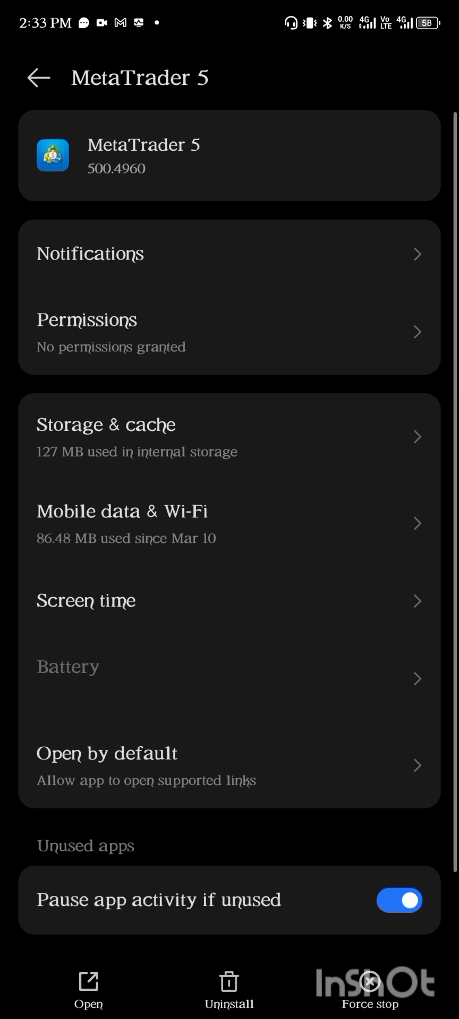
scroll(down, 3)
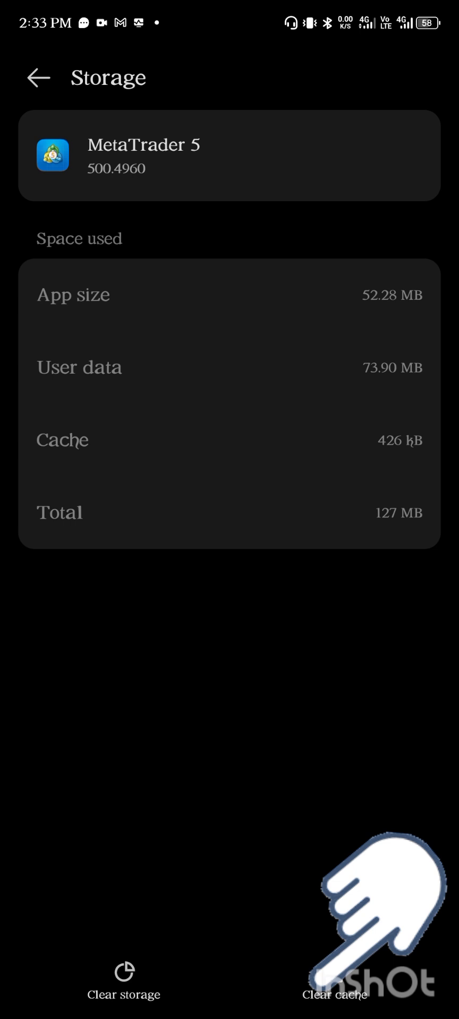
Step: Clear MetaTrader 5's 426 kB cache to 0 B and return to the XAGUSD chart
click(334, 993)
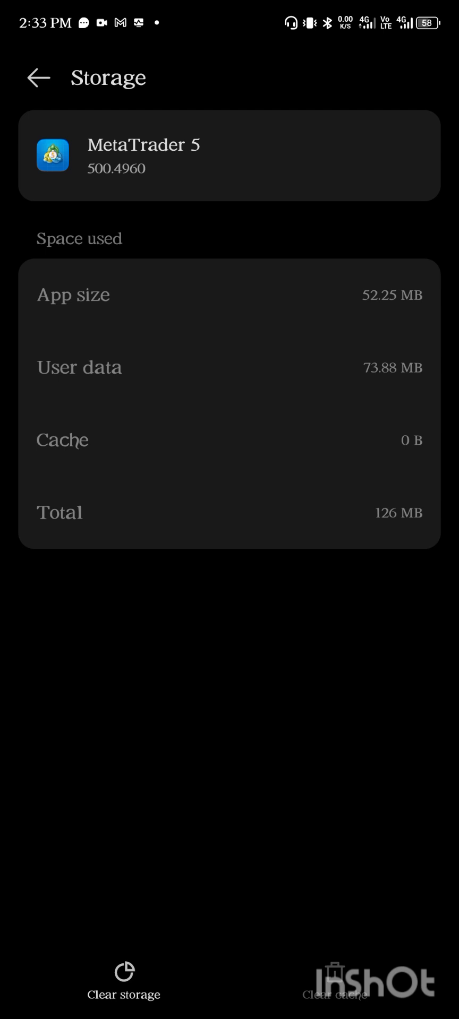
click(37, 77)
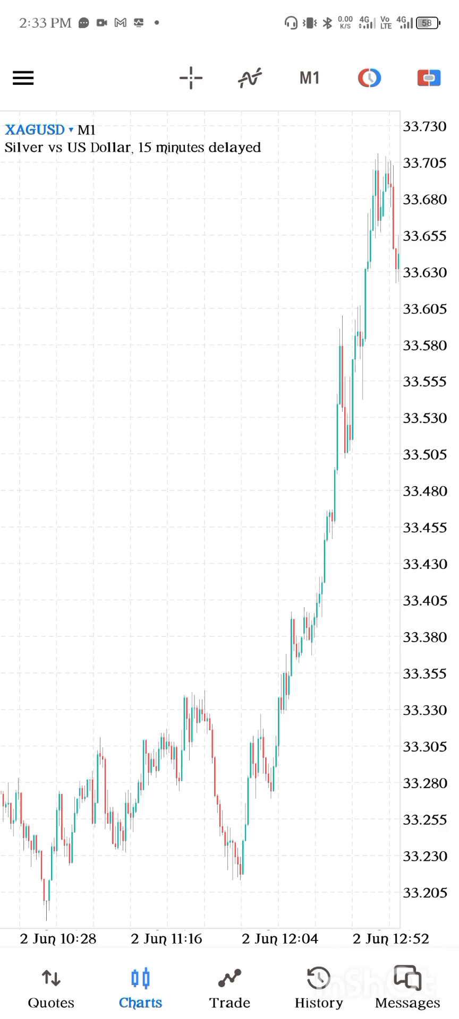
Step: Reload the XAGUSD chart, then view live metals quotes like XAUUSD and XPDUSD
click(23, 78)
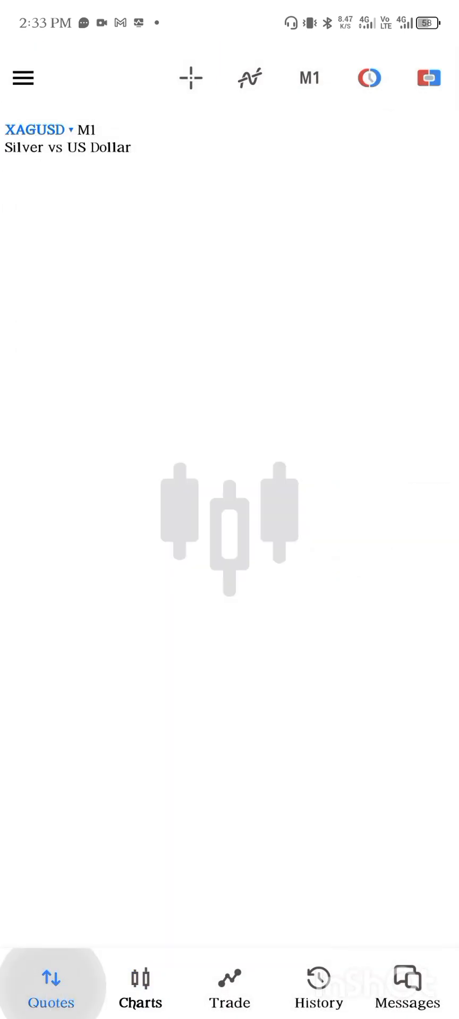
click(51, 987)
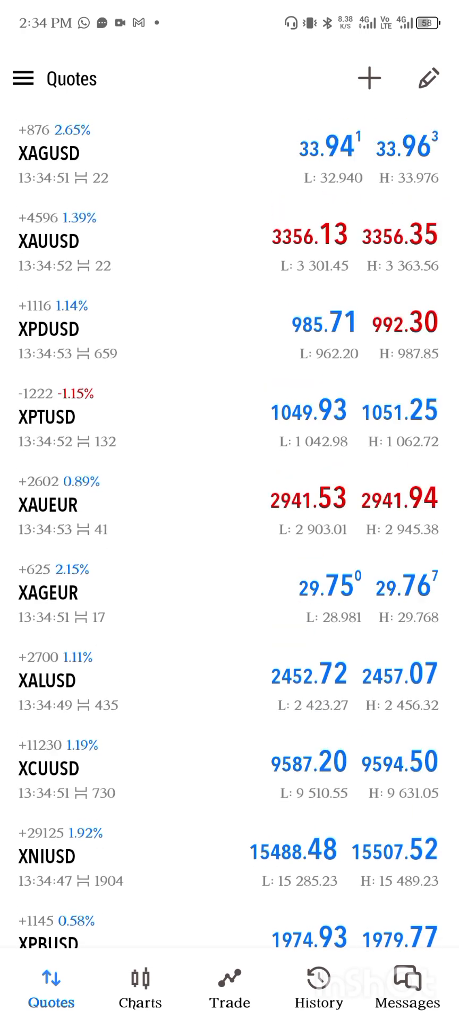
Step: Confirm the MTN NG SIM uses 2G/3G/4G auto, then return to MetaTrader 5's quotes
scroll(down, 3)
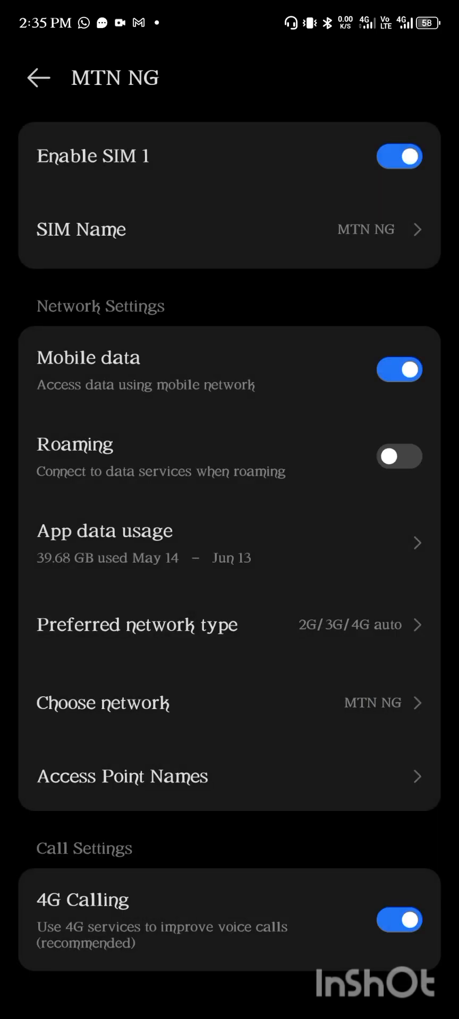
click(37, 78)
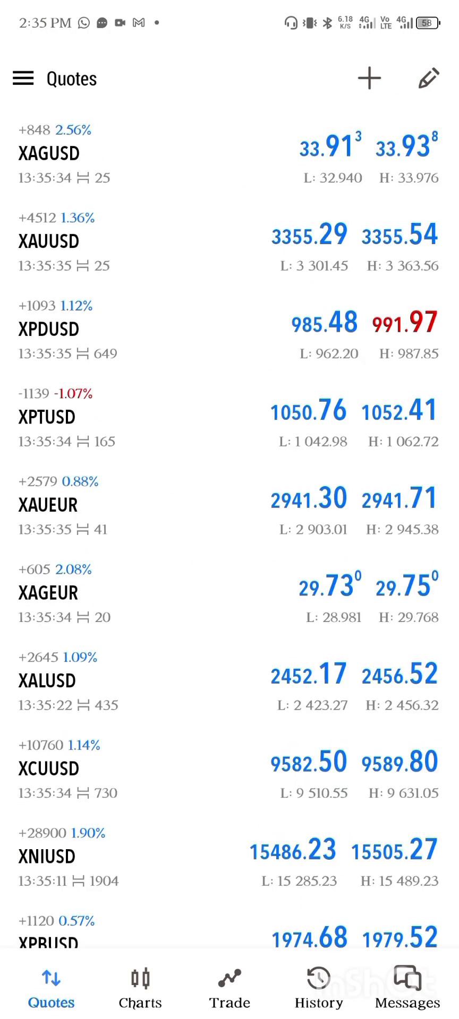
Step: Exit MetaTrader 5 to the Forex folder and open the main Settings menu
click(24, 78)
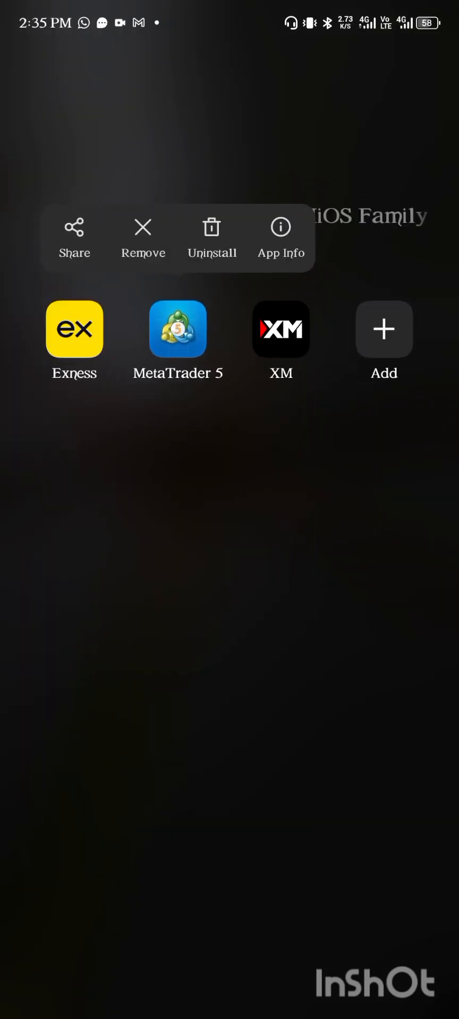
click(281, 236)
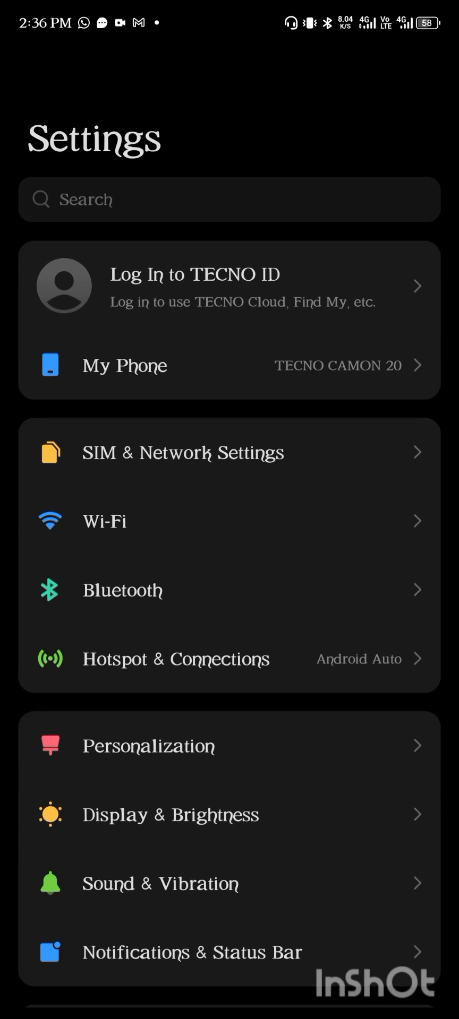
Step: Search App Management's app list for 'met' to find MetaTrader 5, then open the Forex folder
scroll(down, 3)
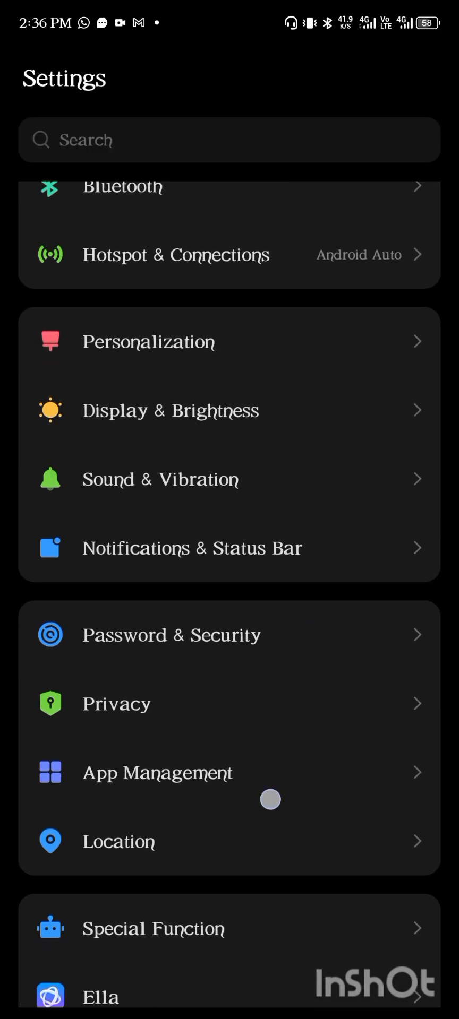
click(157, 772)
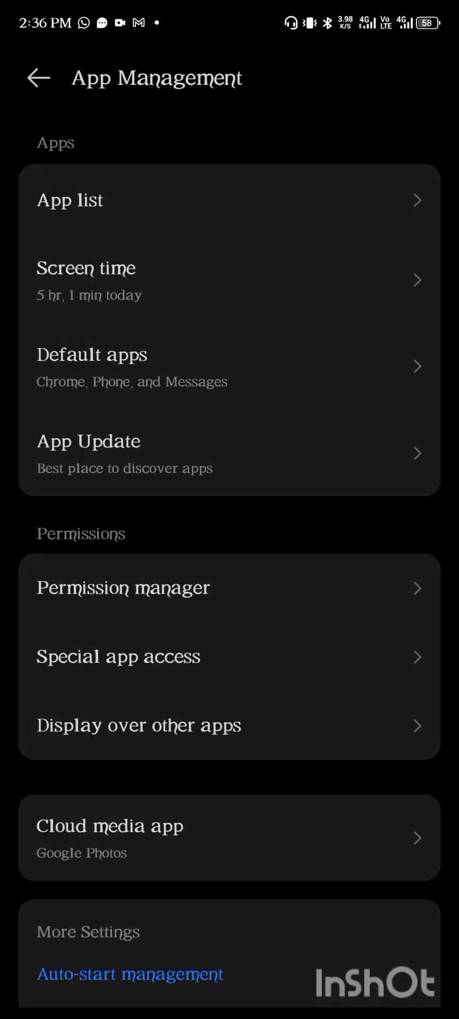
click(69, 199)
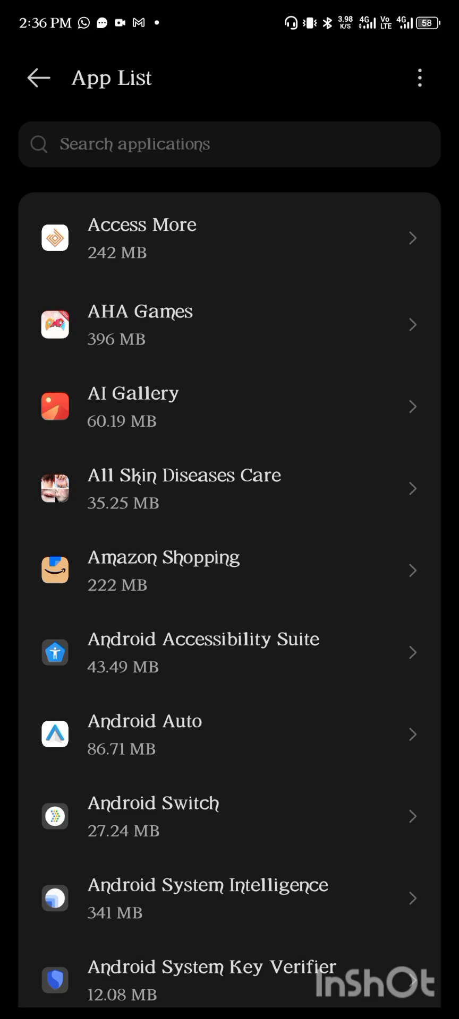
scroll(down, 3)
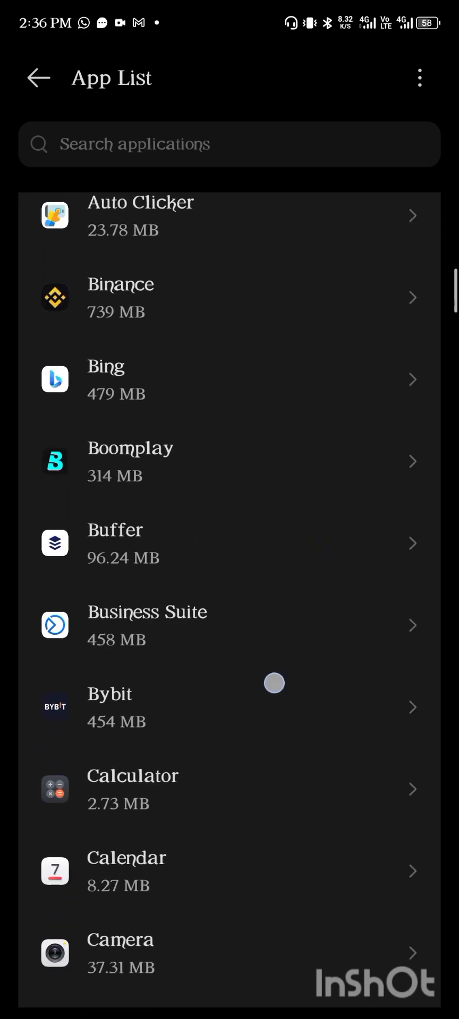
scroll(down, 3)
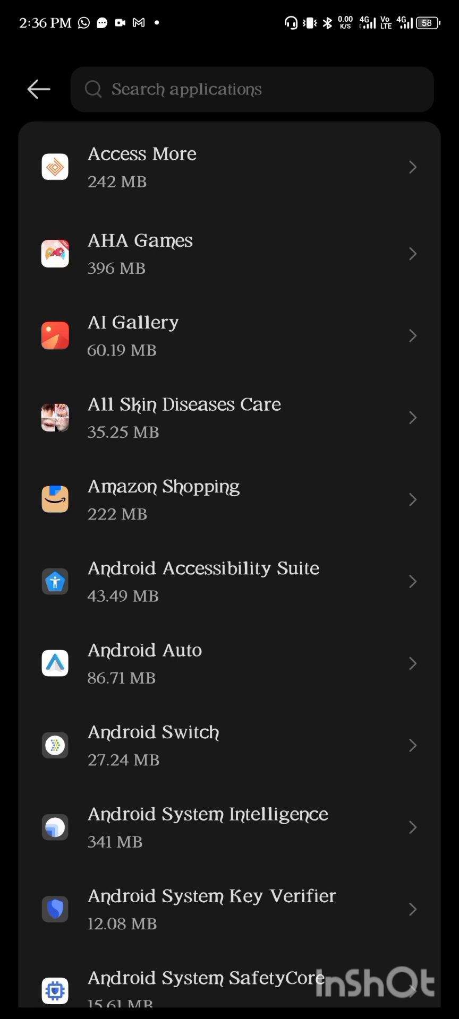
text(m)
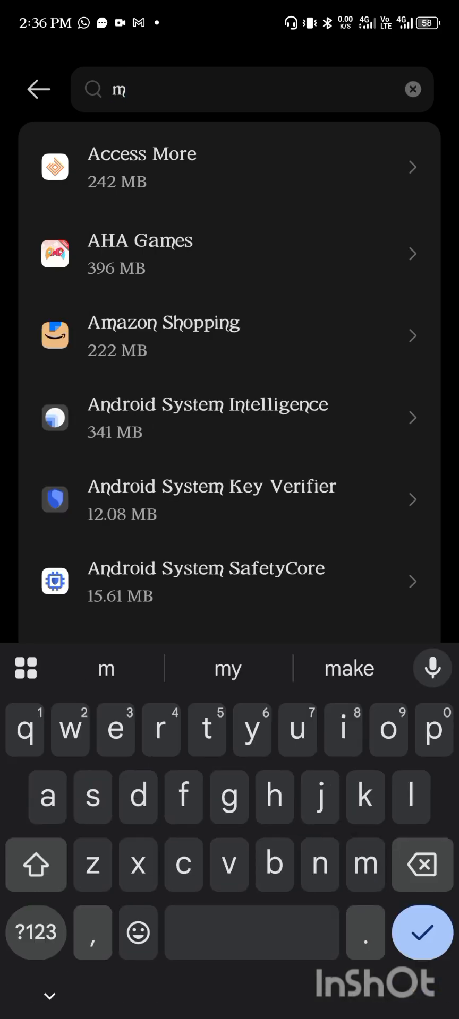
text(et)
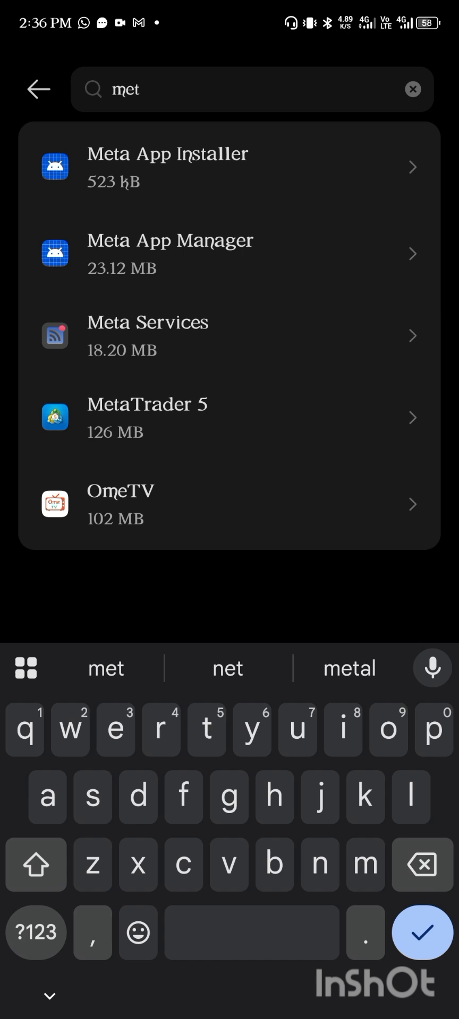
click(147, 405)
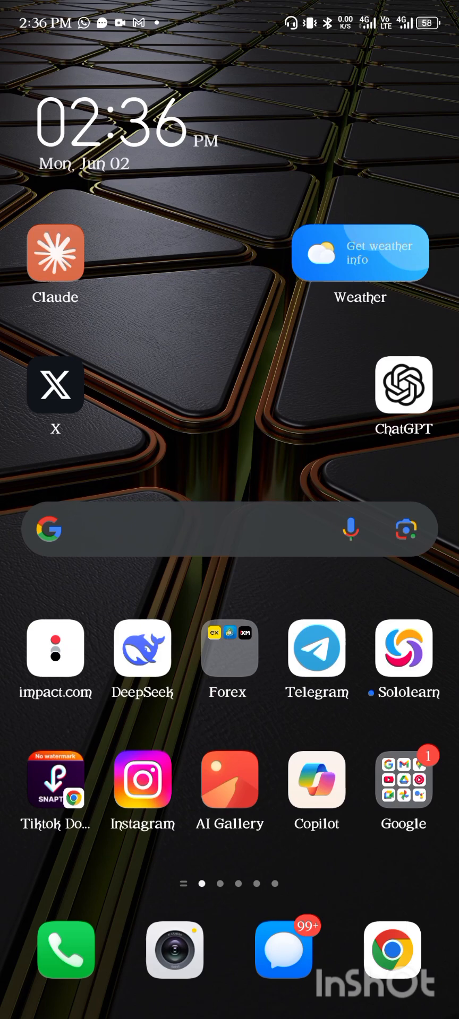
click(227, 649)
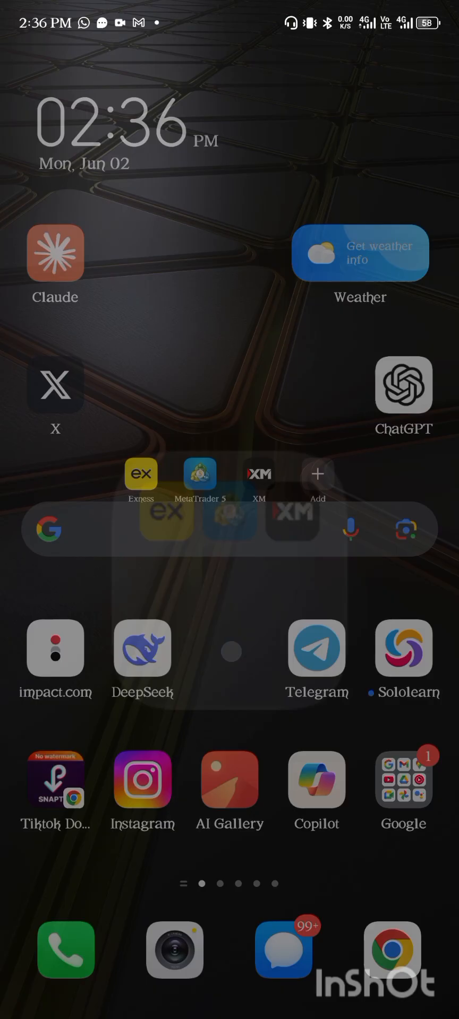